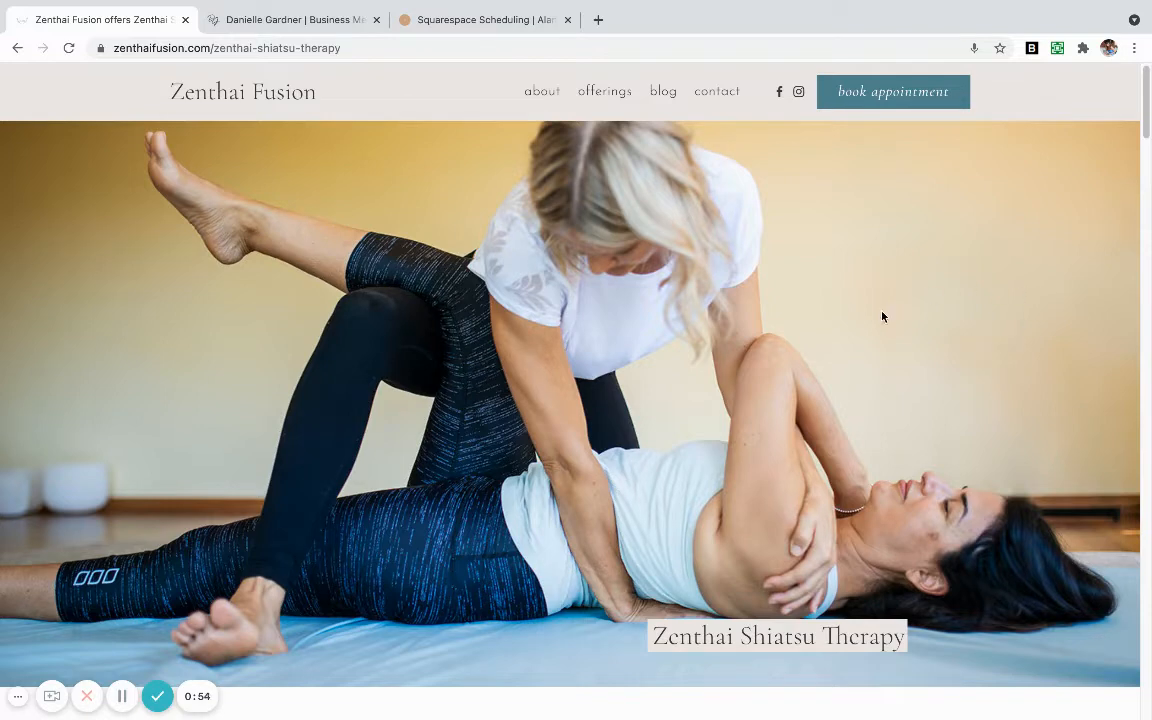
mouse_move(870, 344)
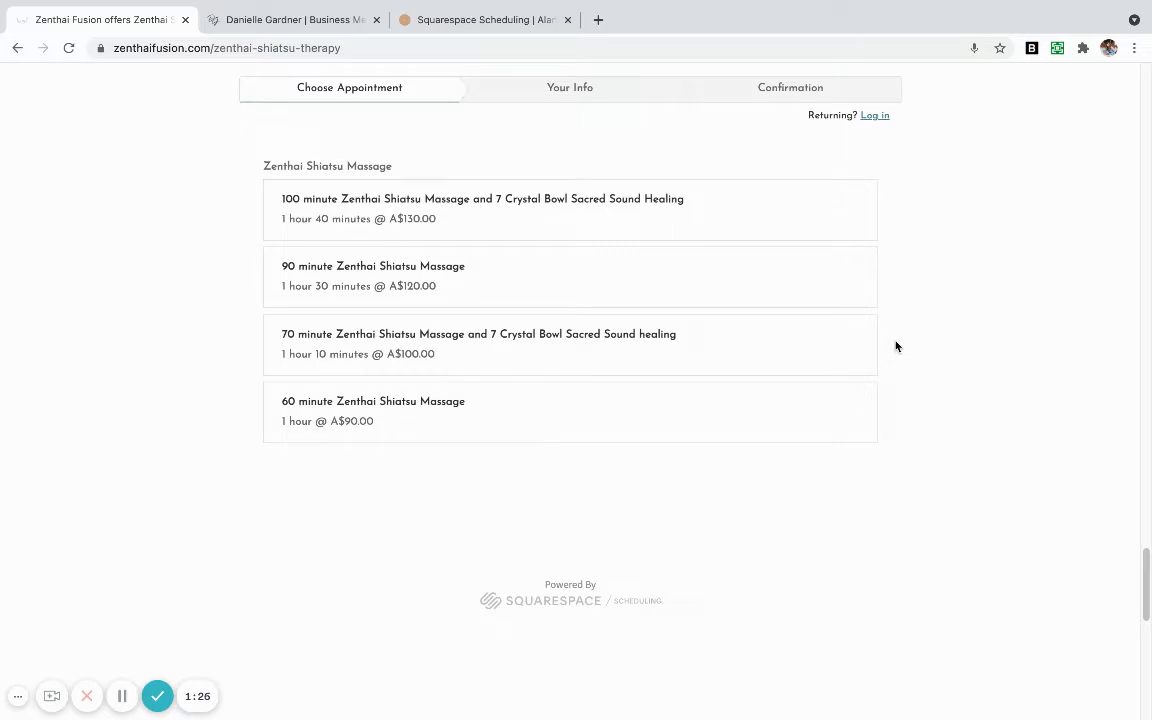
Reserve the 90 minute Zenthai Shiatsu Massage for Thursday June 10 at 11:00am and begin the First Name entry
click(372, 276)
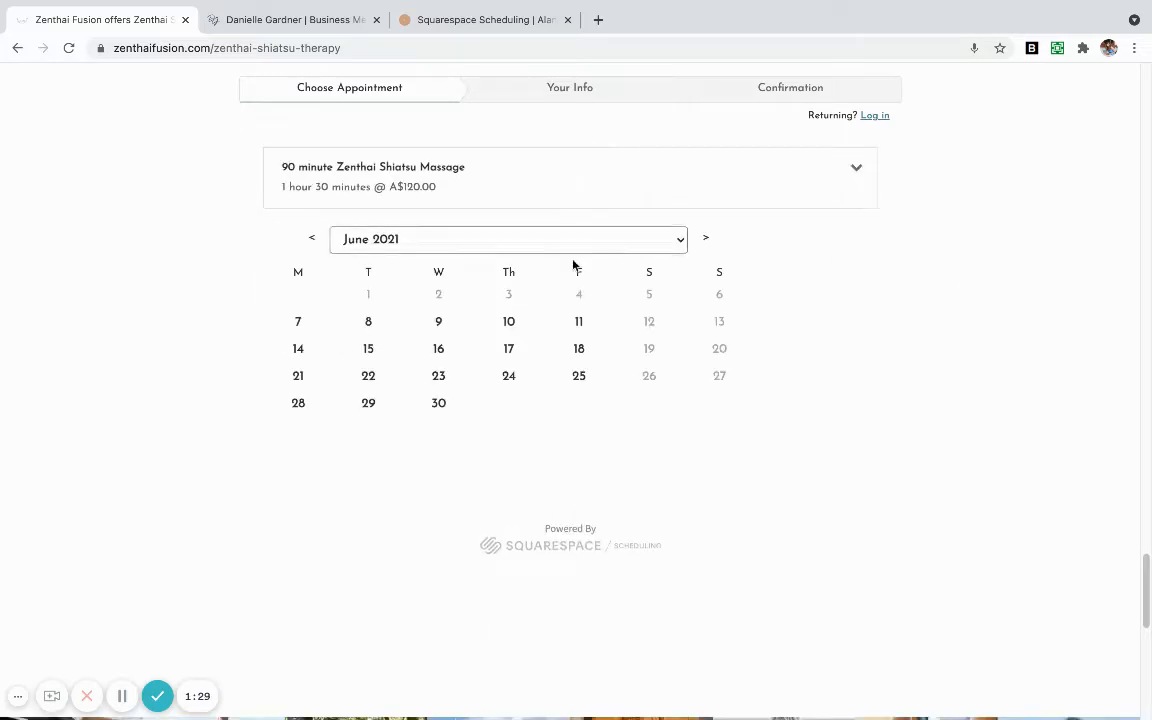
click(508, 320)
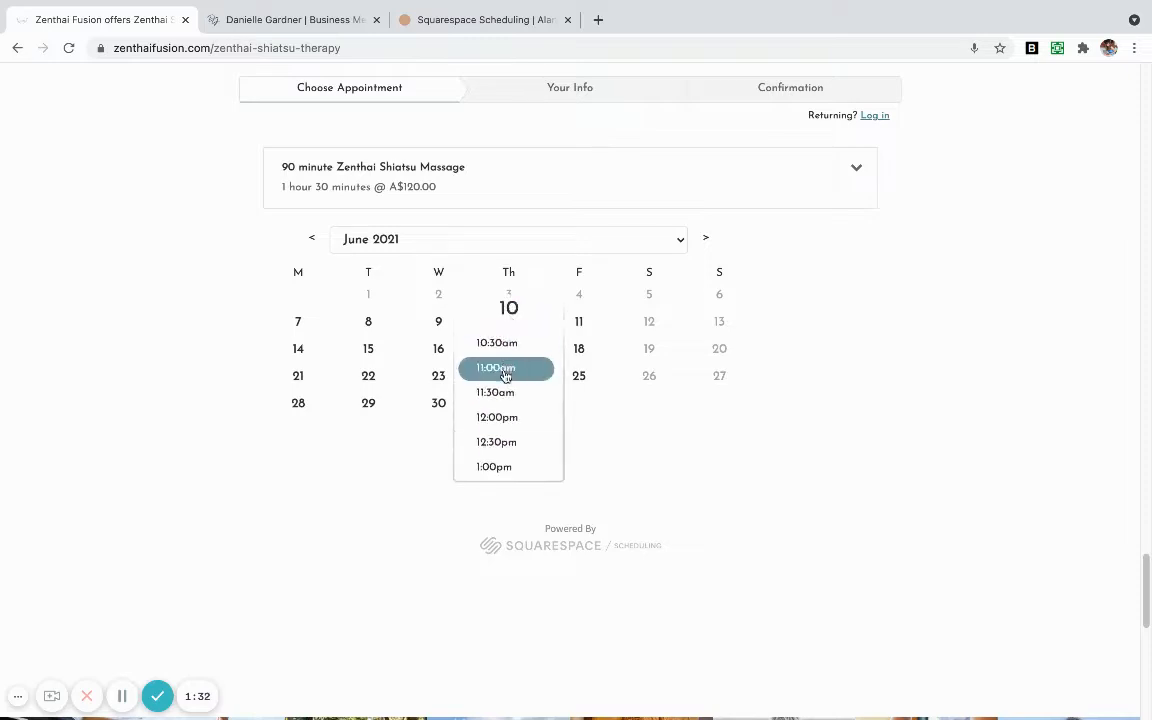
click(496, 368)
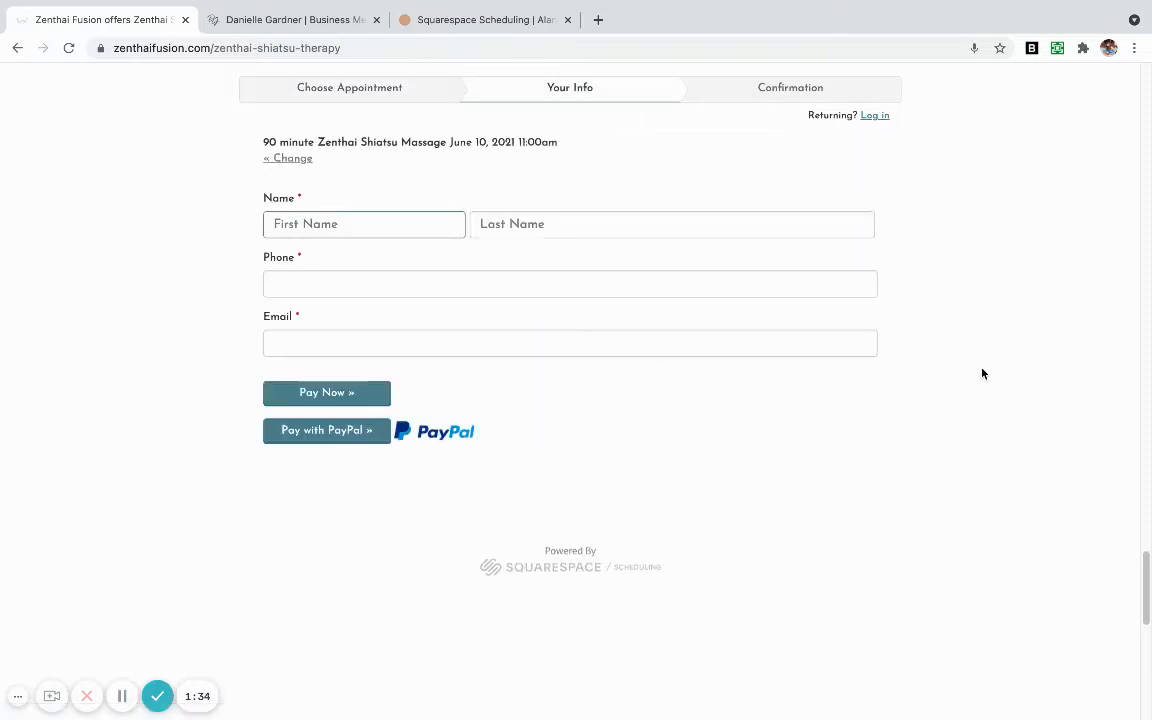
click(364, 224)
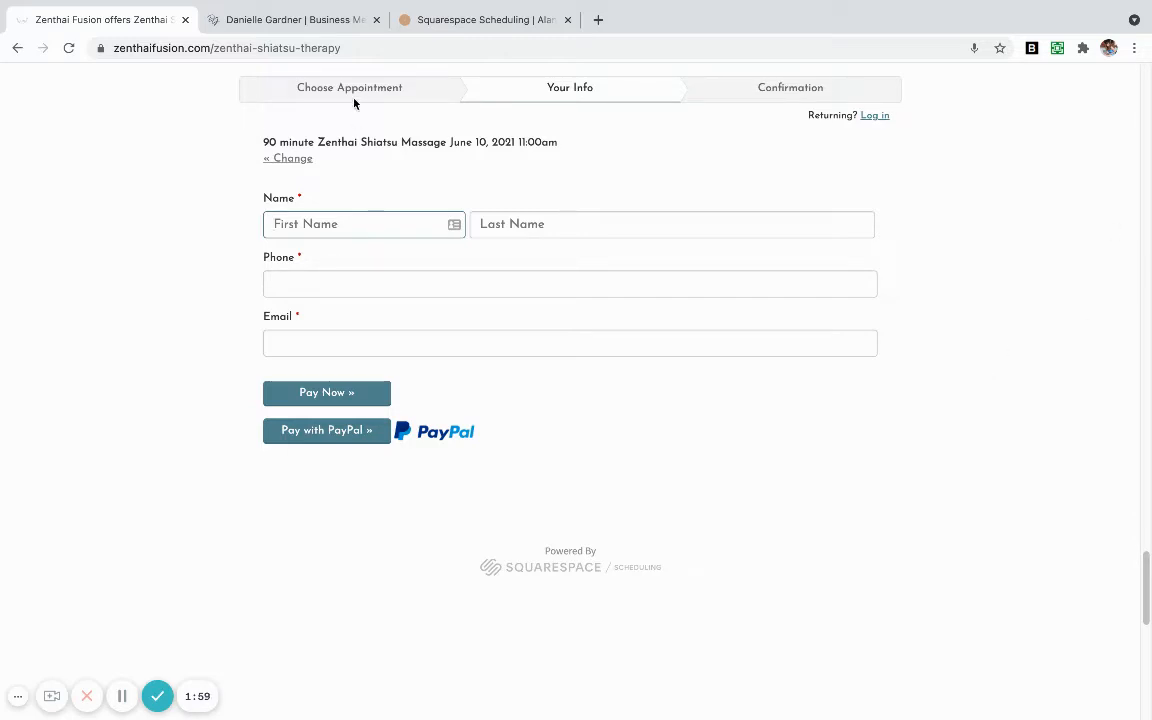
Return to Choose Appointment and reveal Tuesday June 8's available times, starting at 10:30am
click(288, 158)
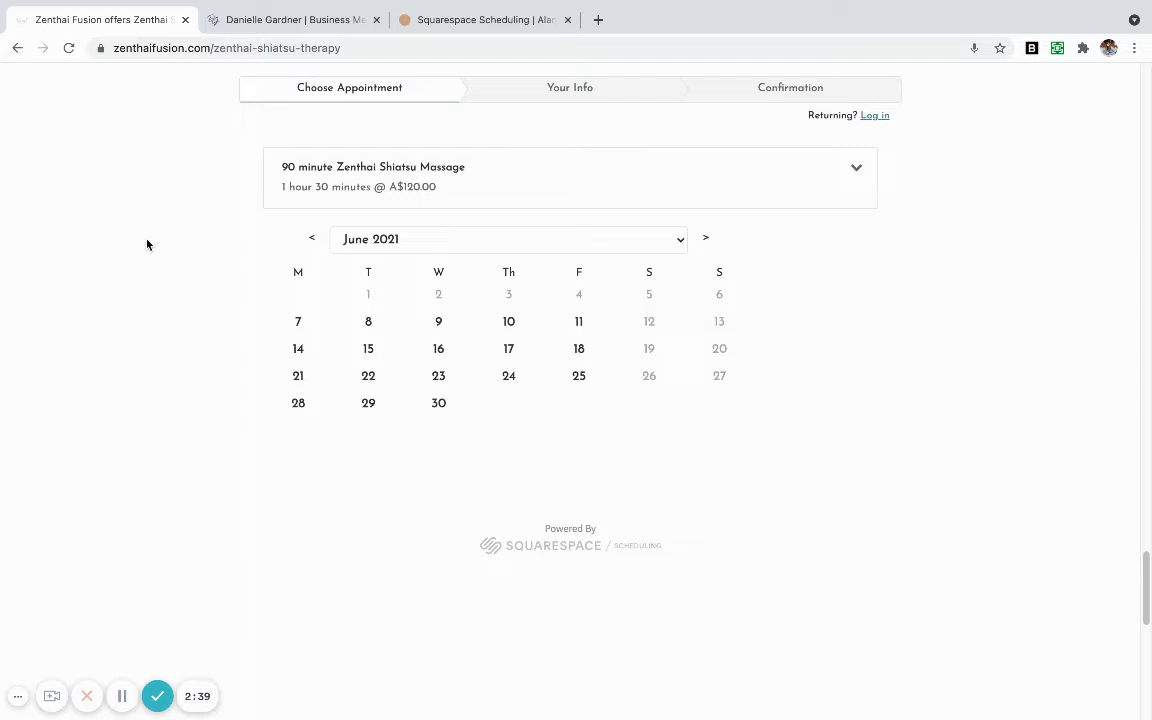
click(368, 320)
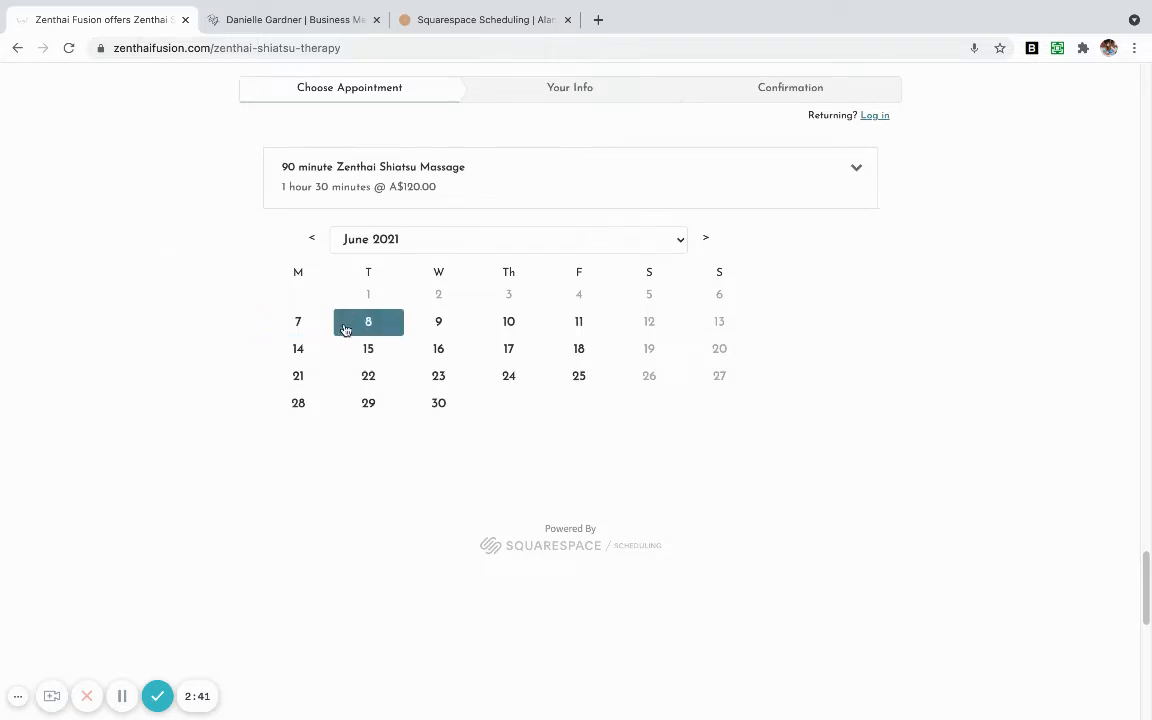
click(368, 320)
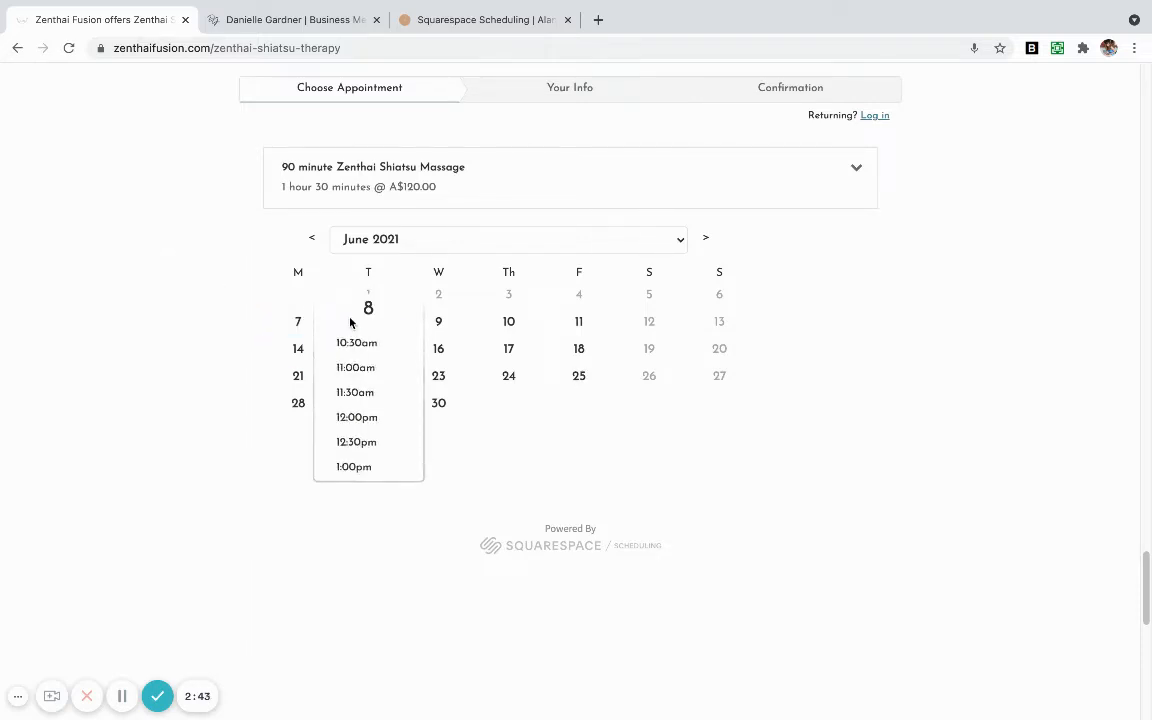
mouse_move(904, 374)
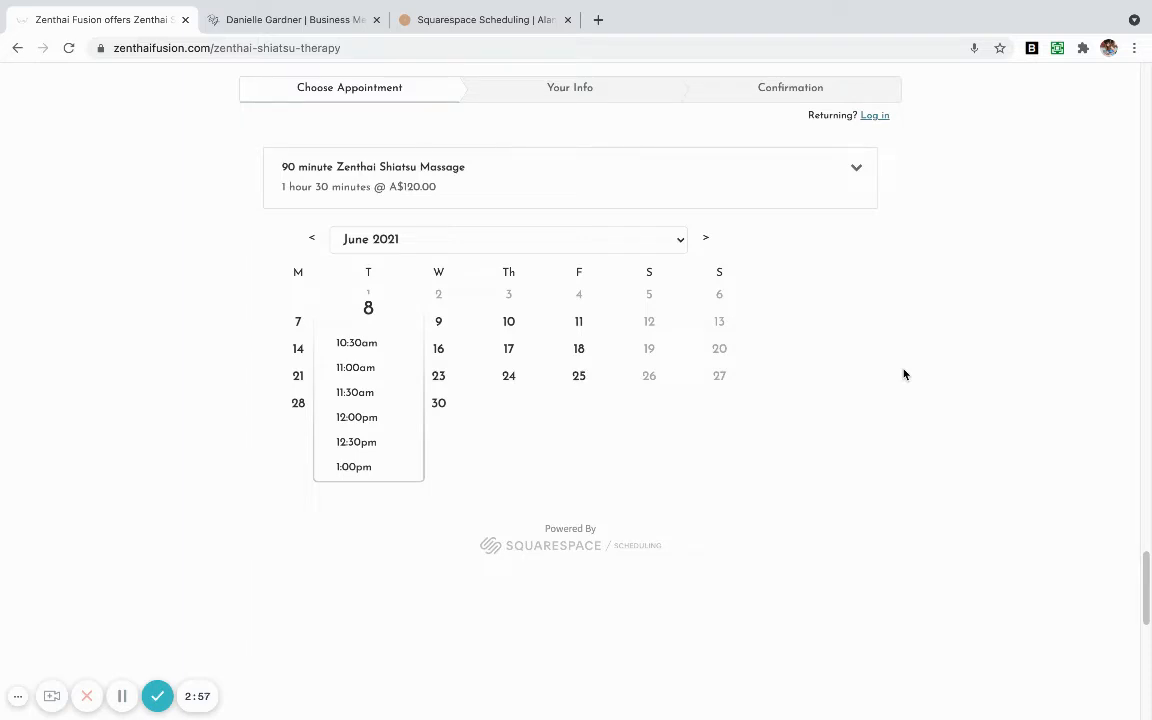
mouse_move(932, 390)
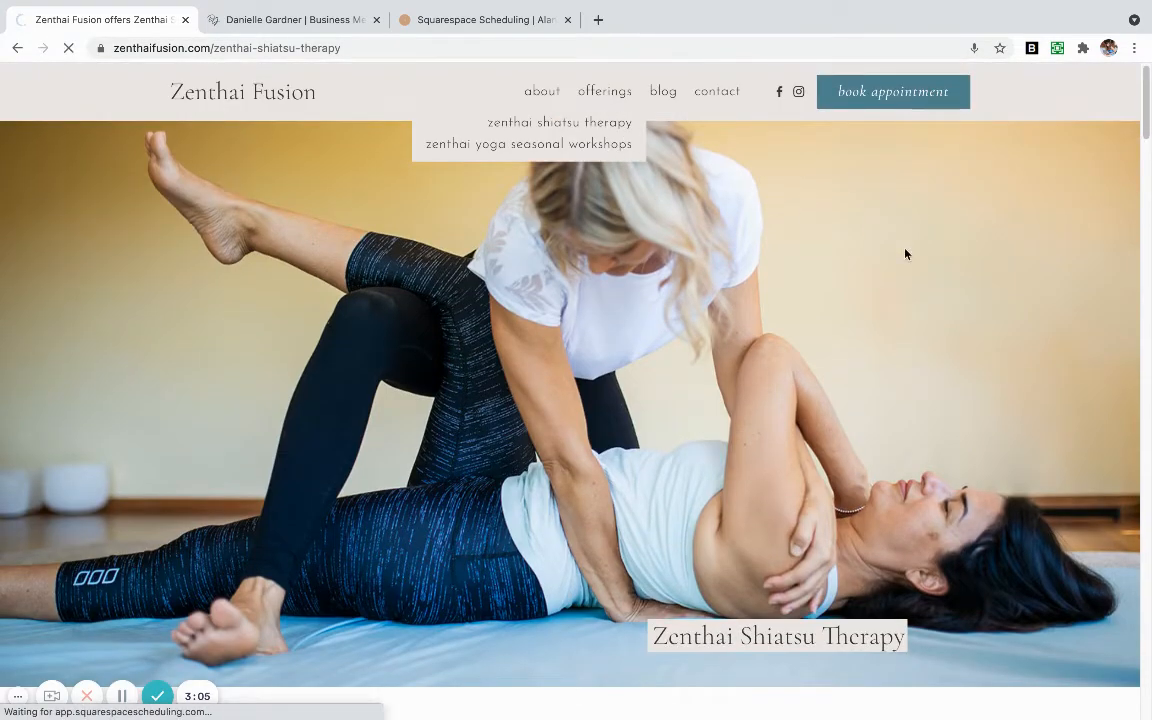
Show the Zenthai Yoga Seasonal Workshop form listing the Saturday July 17 9:00am class at A$40
click(528, 144)
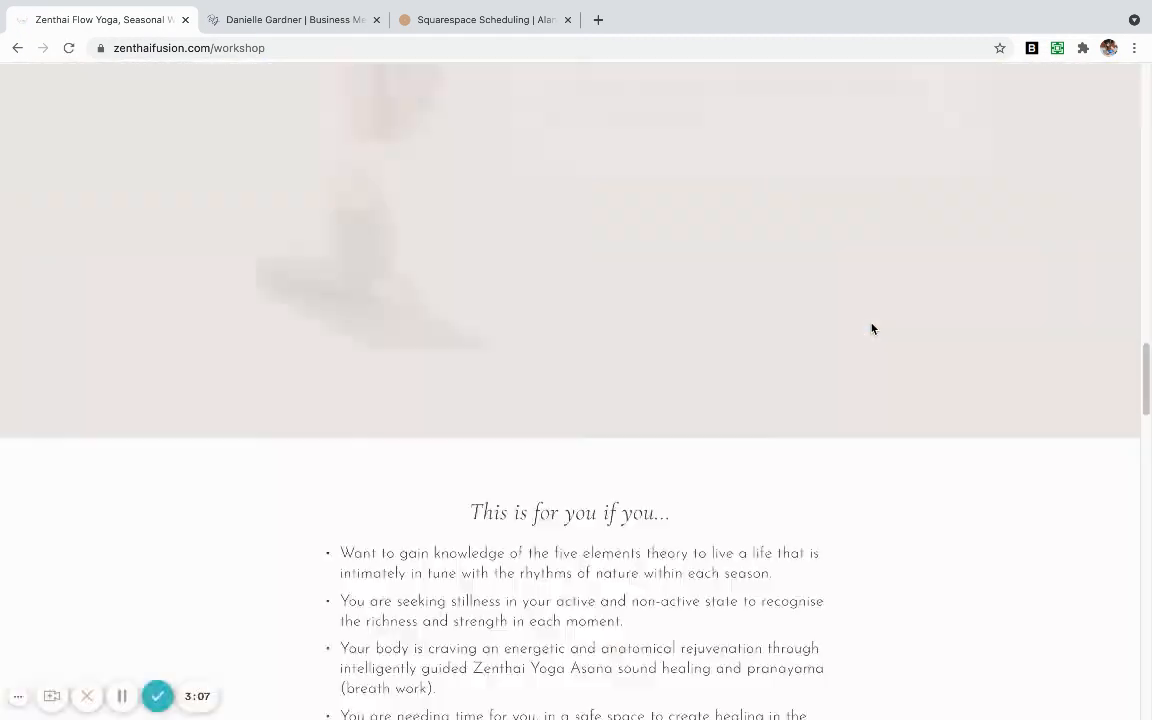
scroll(down, 3)
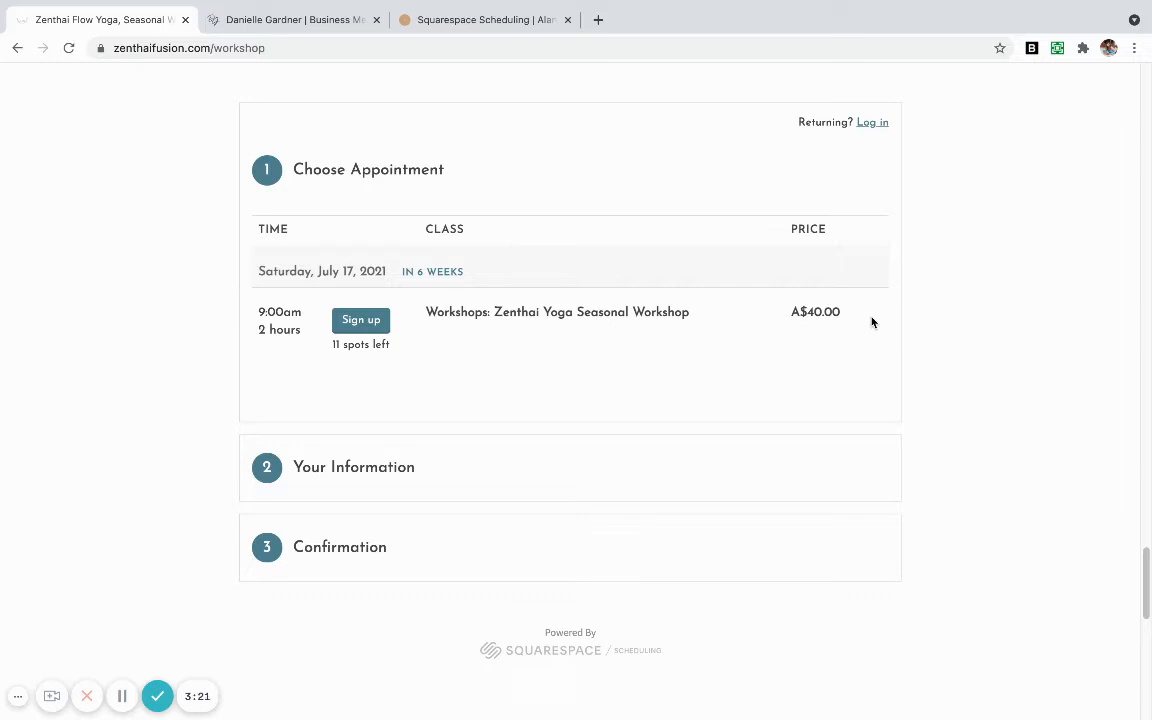
mouse_move(290, 284)
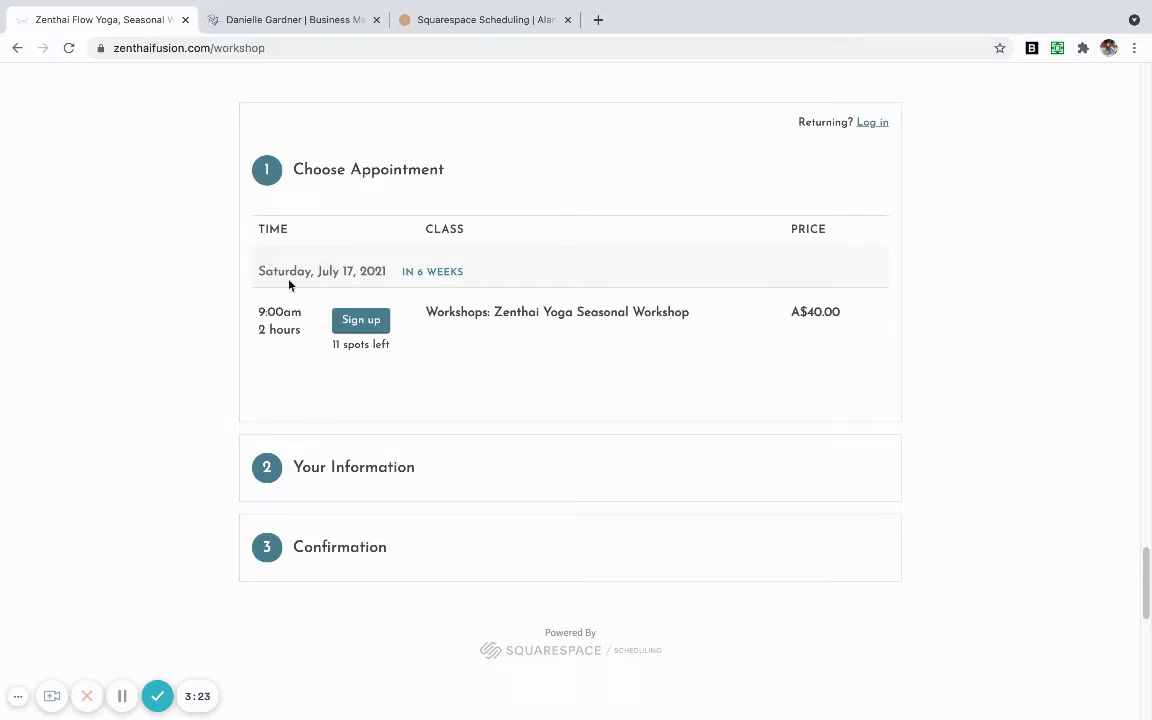
mouse_move(408, 348)
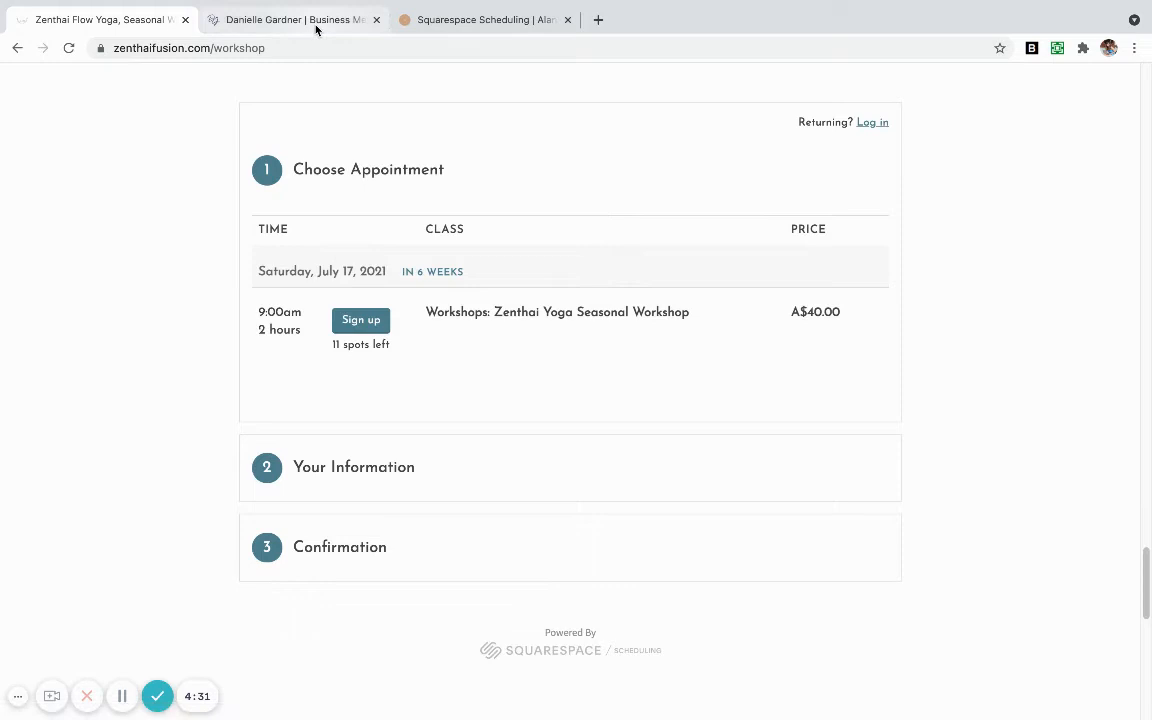
On the Live Online Events site, reach the Marketing for Projectors event of Monday 14 June, 5:00–6:30pm
click(290, 20)
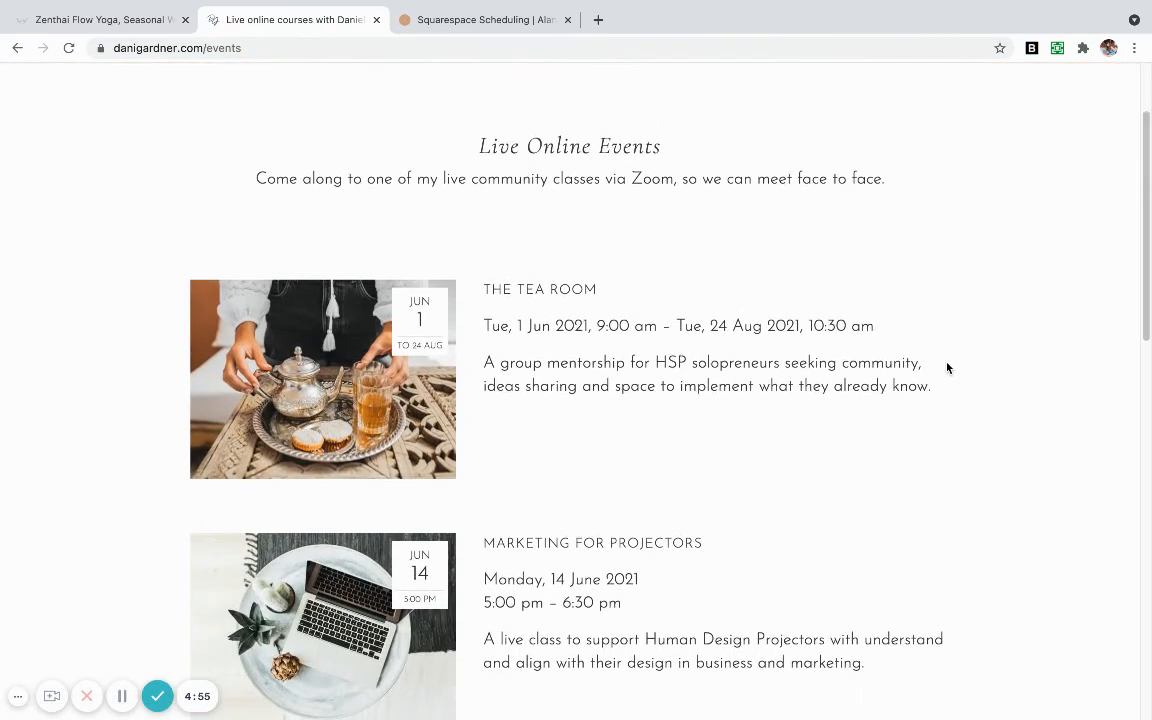
scroll(down, 3)
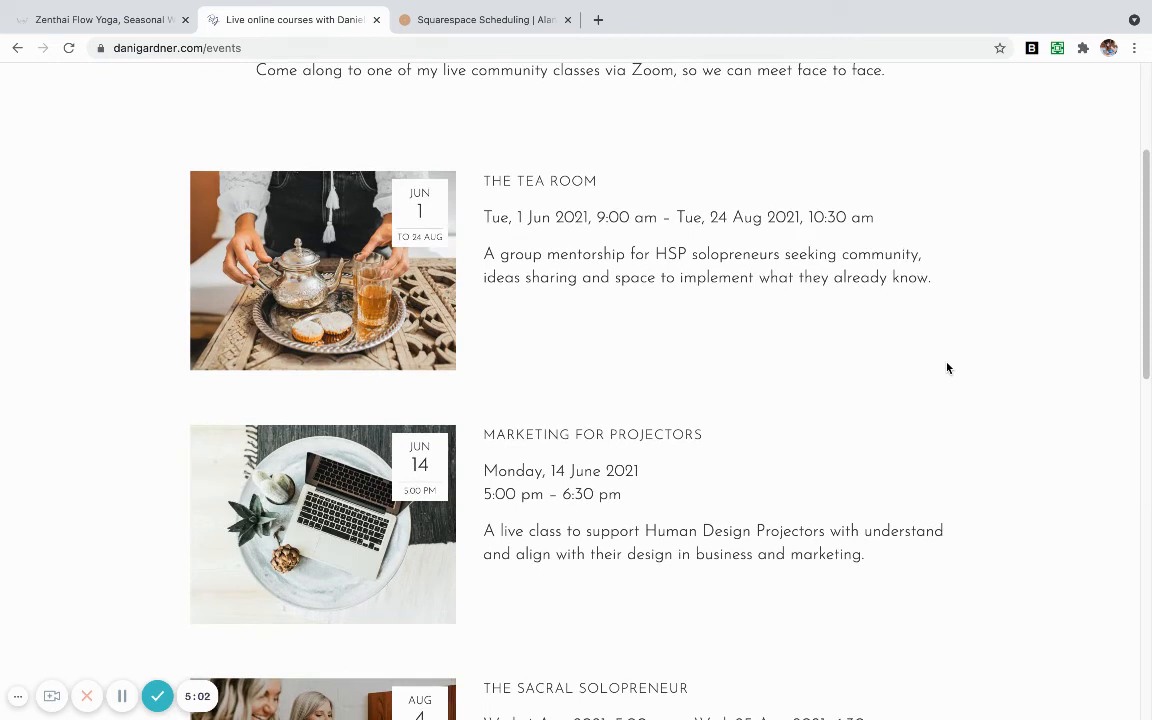
scroll(down, 3)
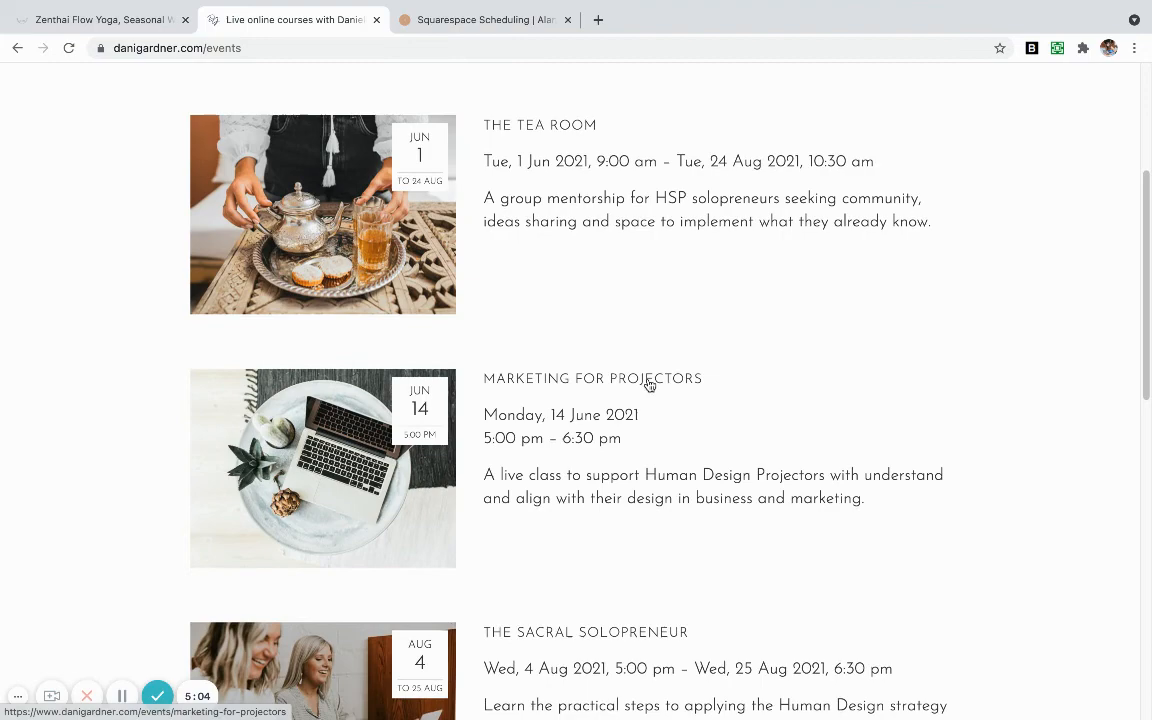
click(592, 378)
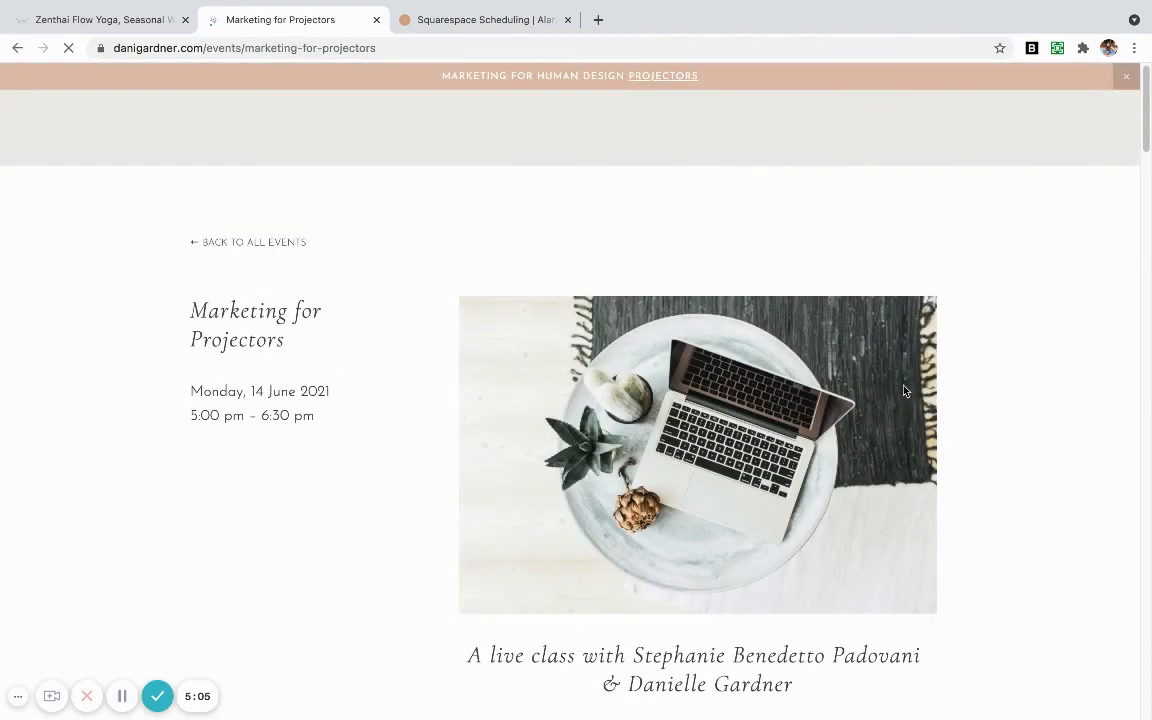
Reveal the Tuesday June 15 Marketing for Projectors class at A$75.00 with 20 spots left and its Sign up button
scroll(down, 3)
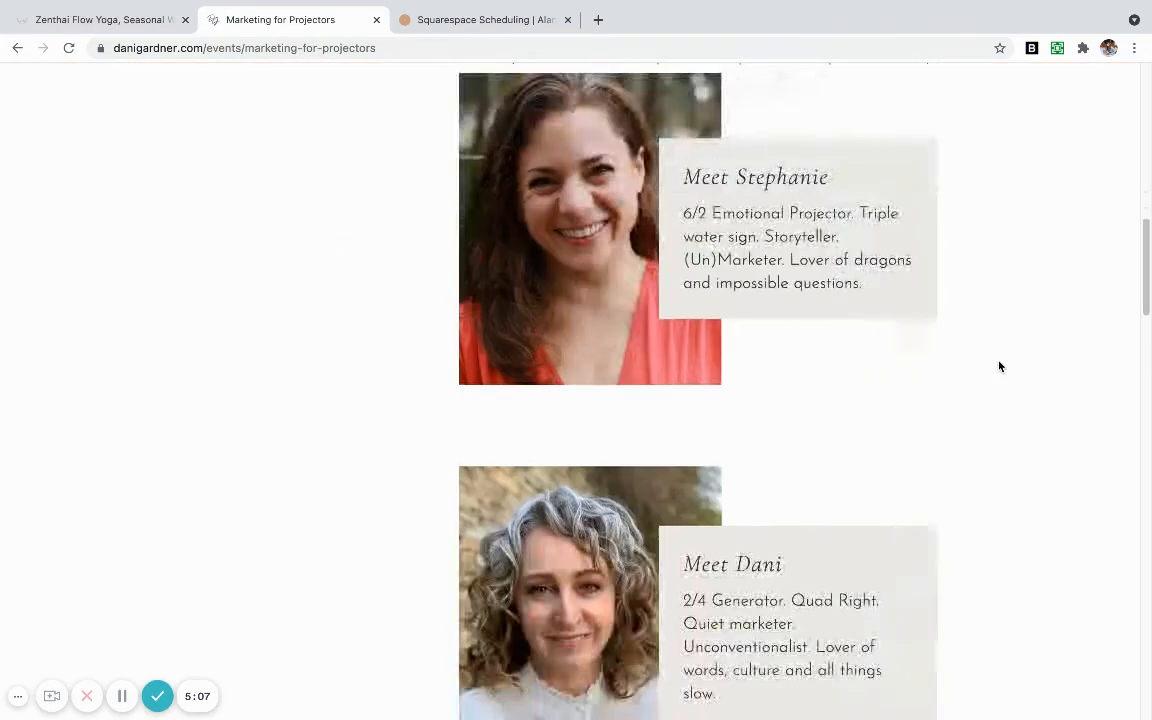
scroll(down, 3)
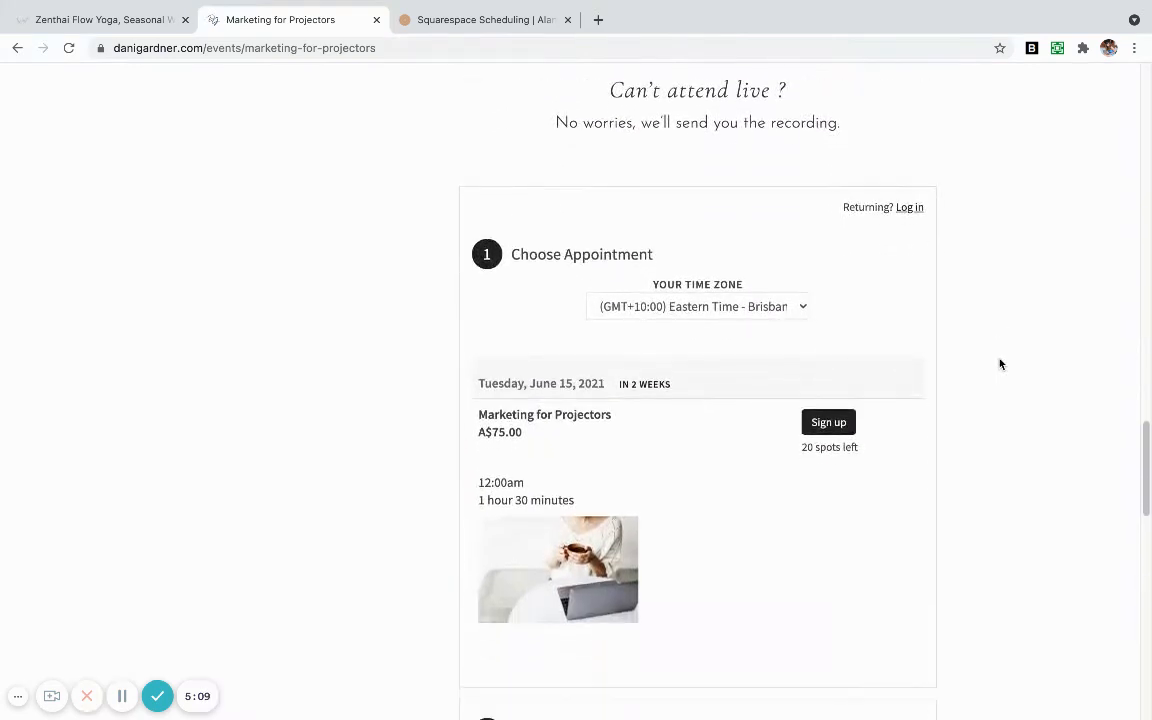
scroll(down, 3)
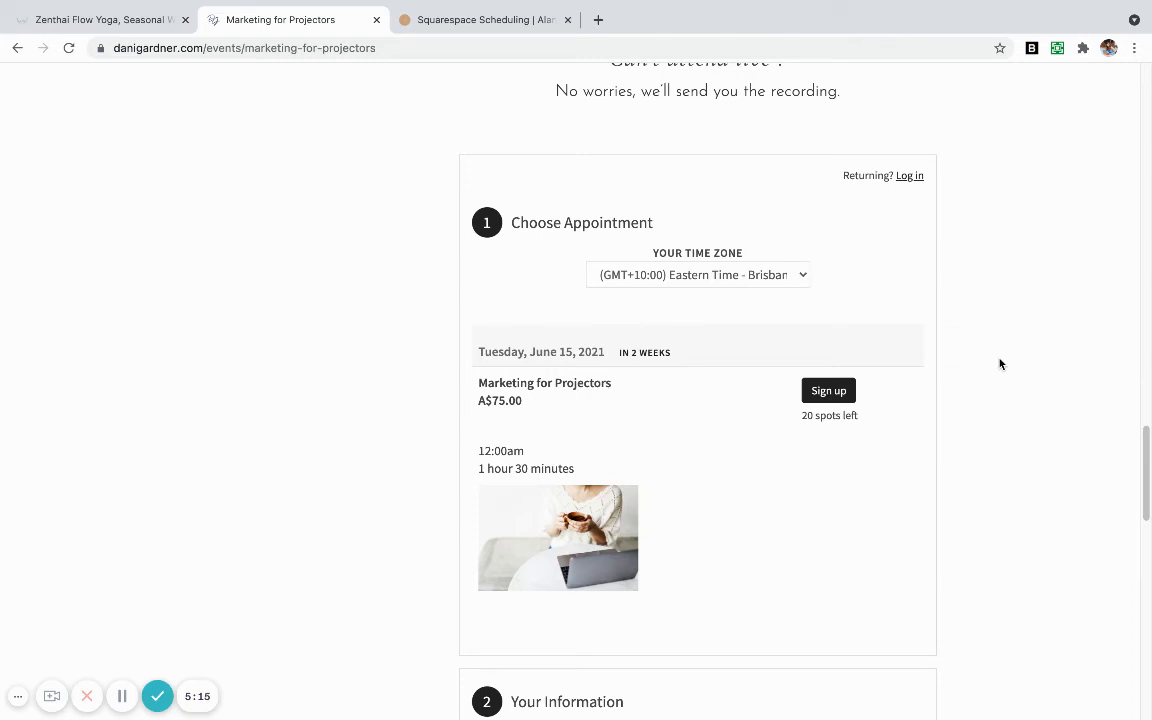
mouse_move(576, 380)
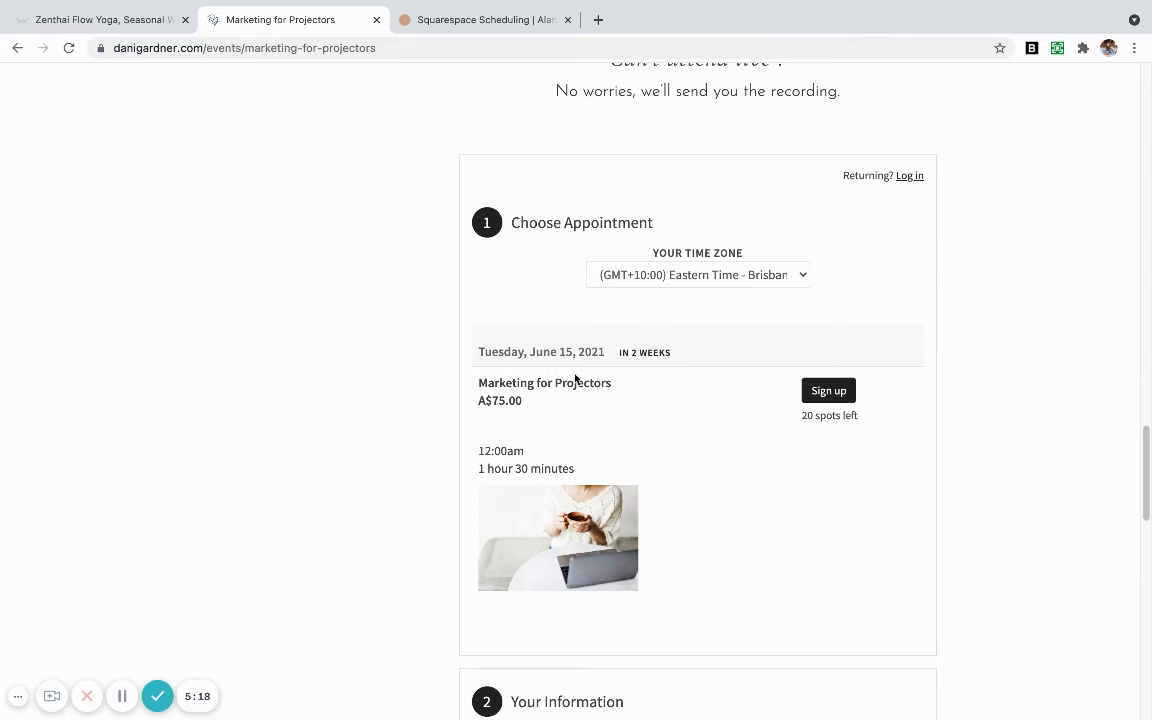
mouse_move(572, 398)
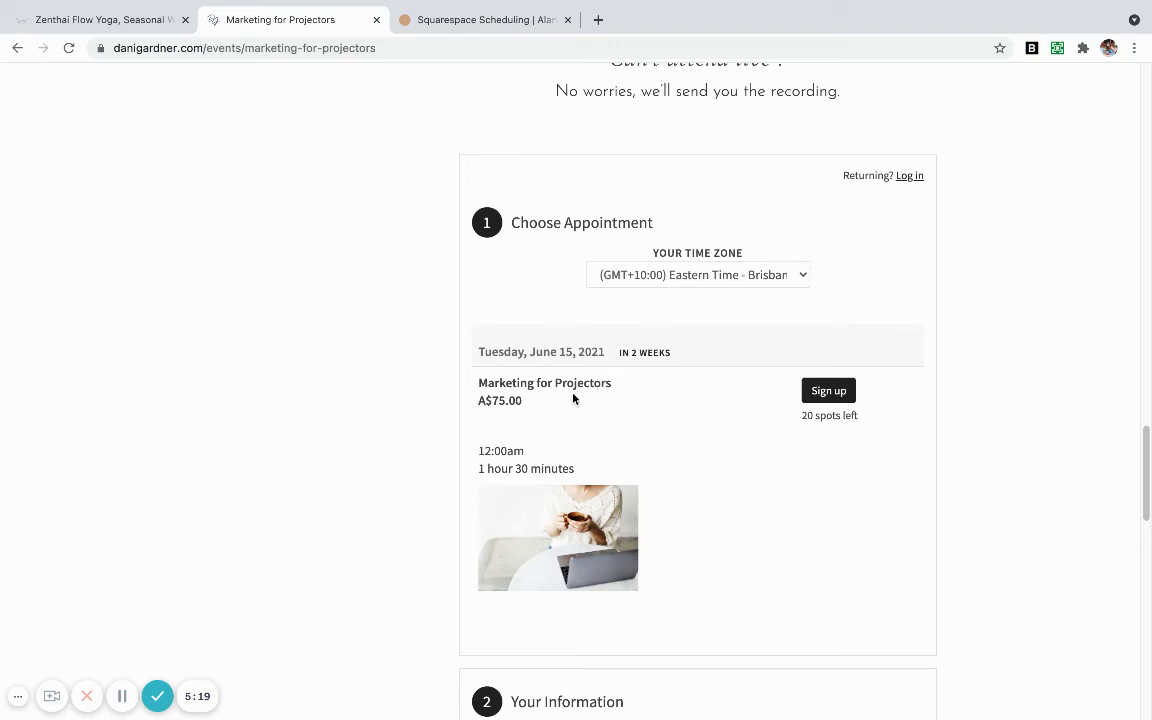
mouse_move(580, 396)
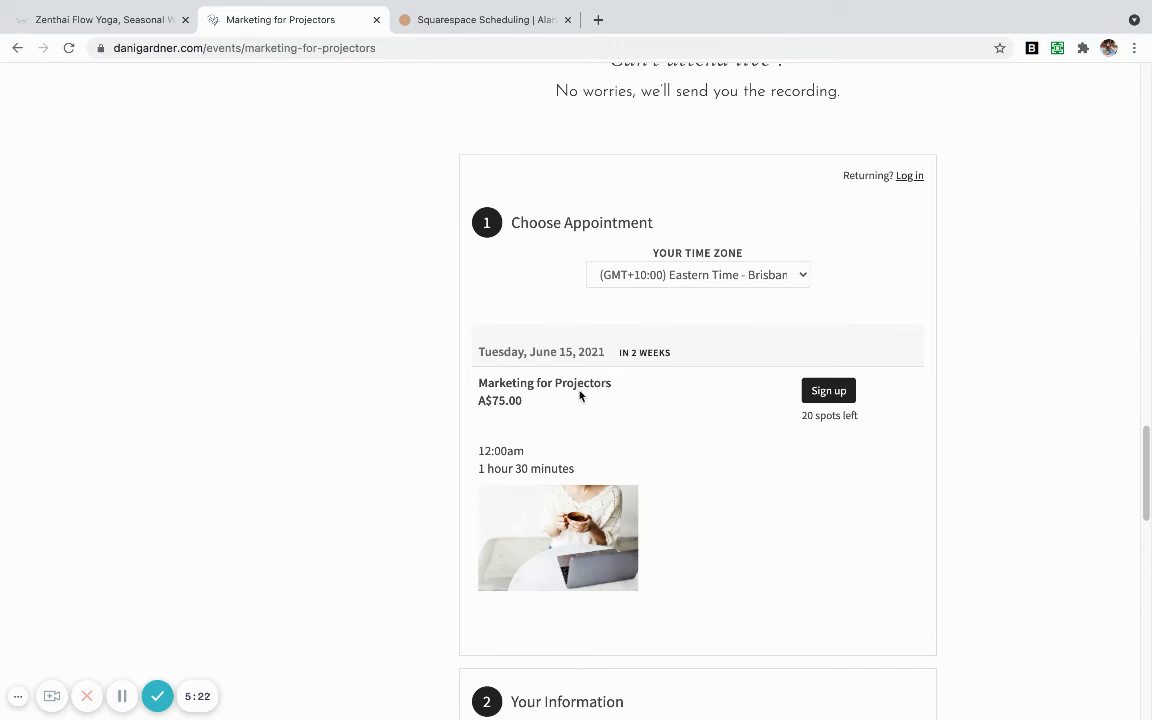
mouse_move(844, 420)
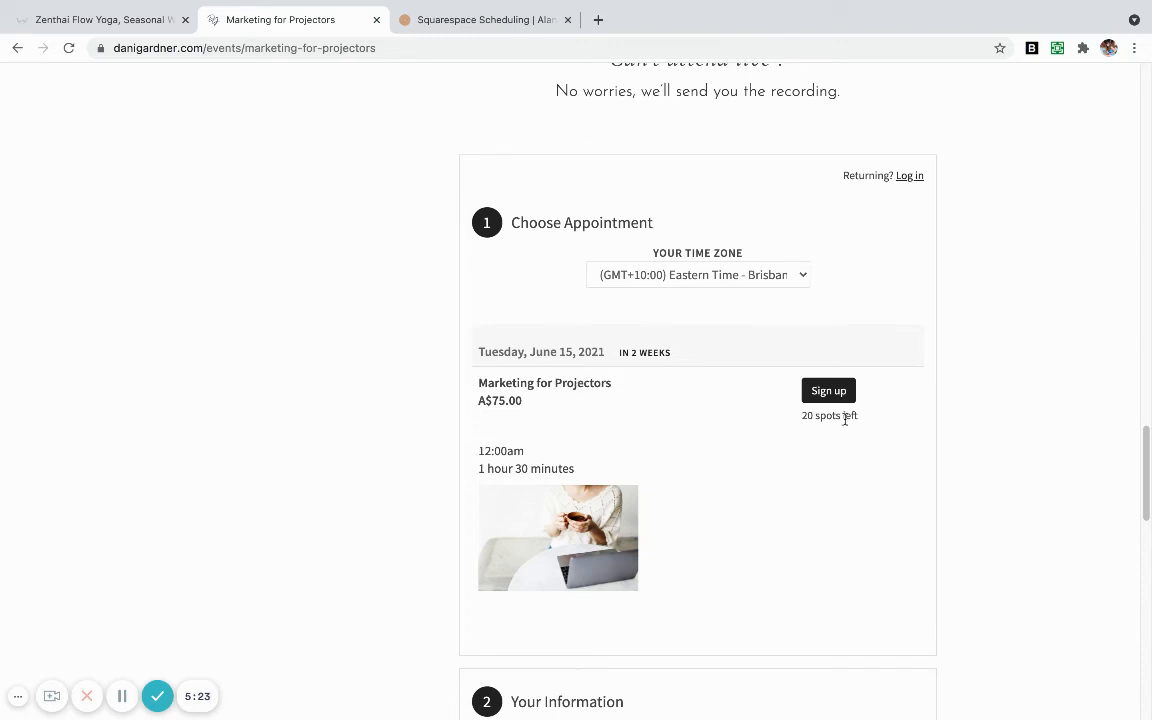
mouse_move(928, 424)
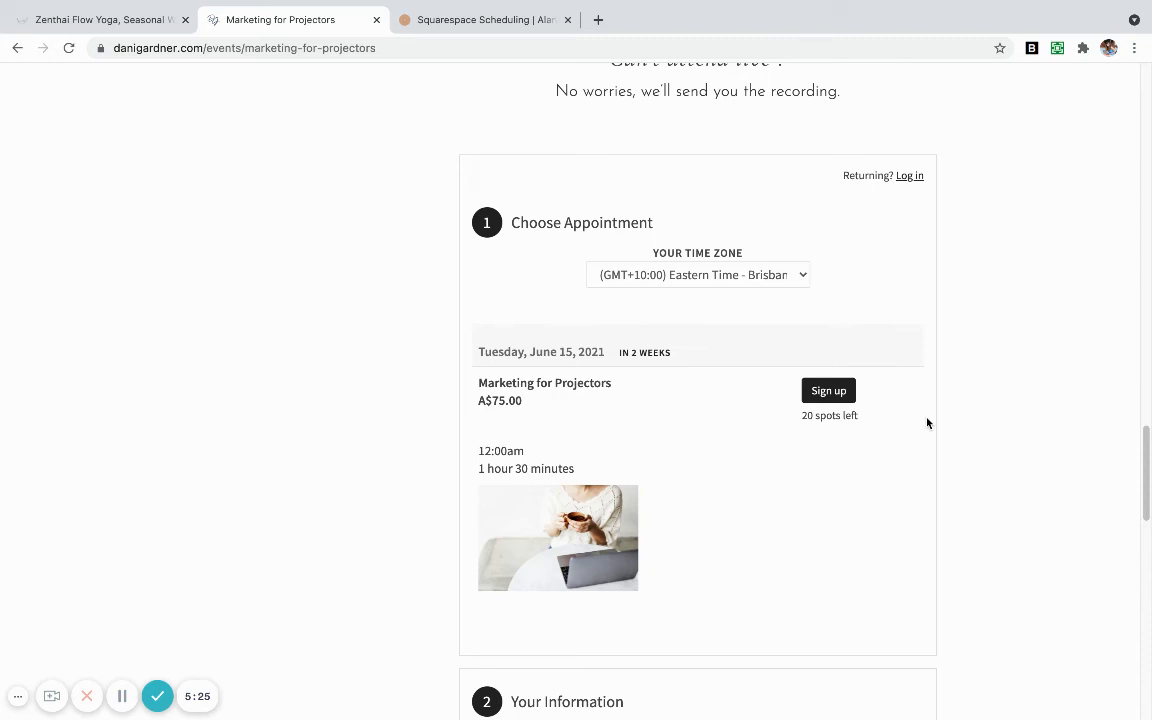
mouse_move(844, 406)
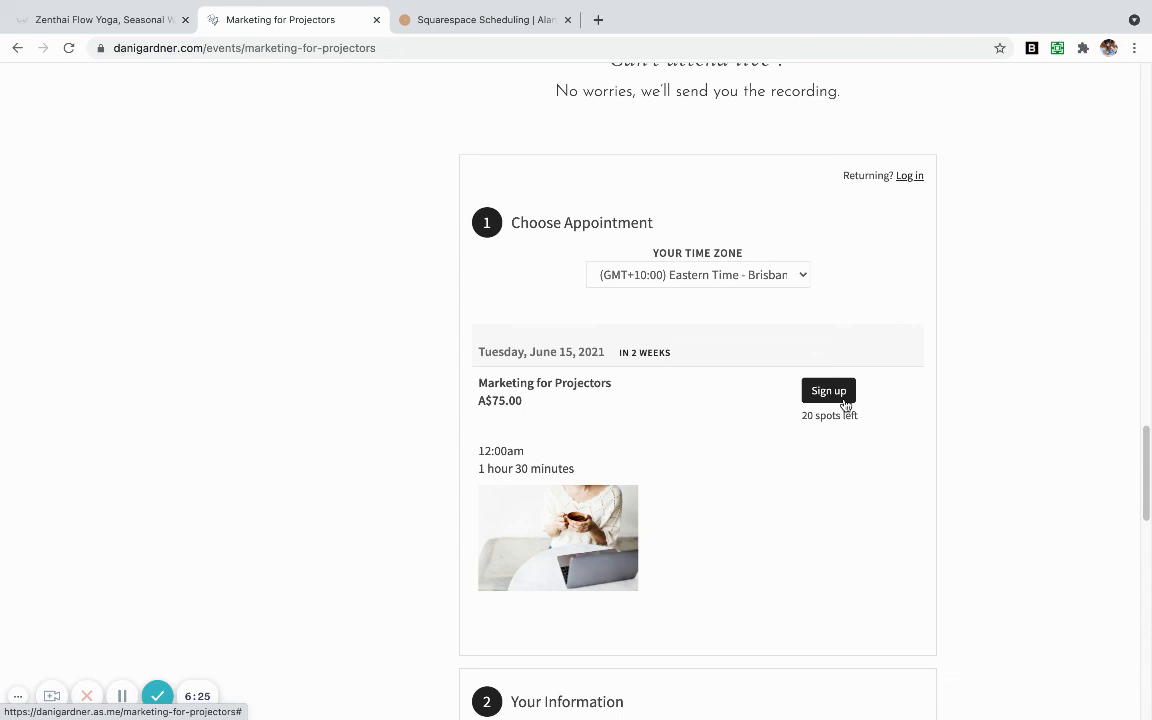
mouse_move(420, 624)
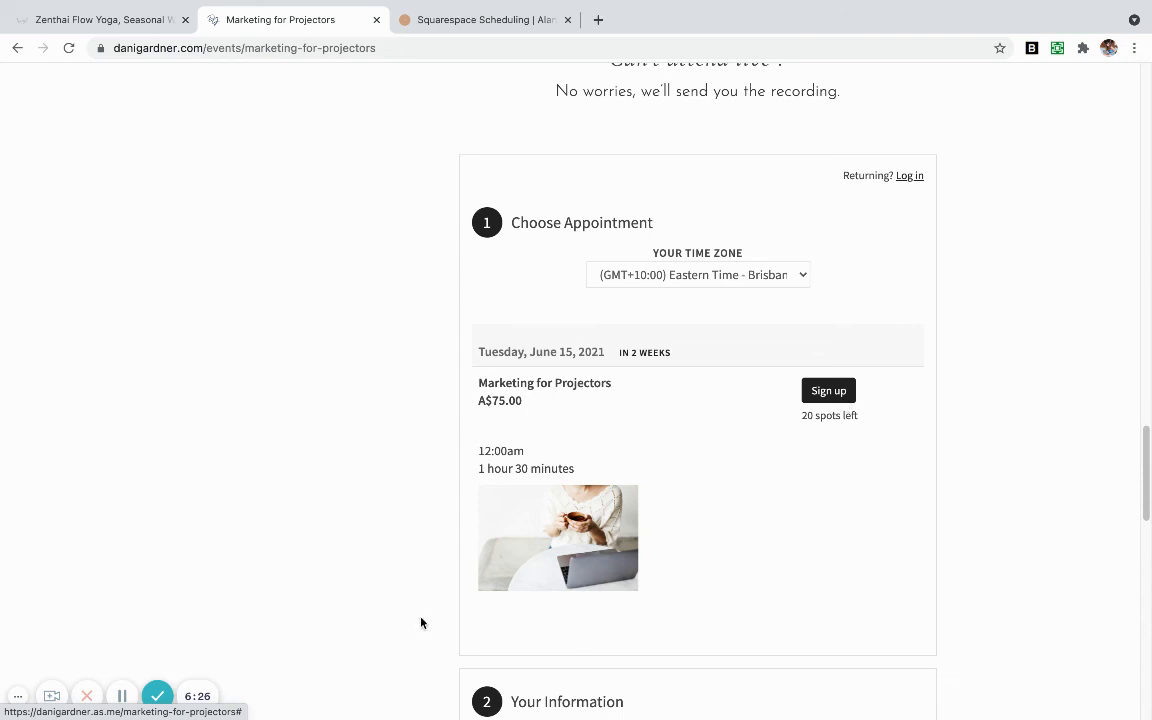